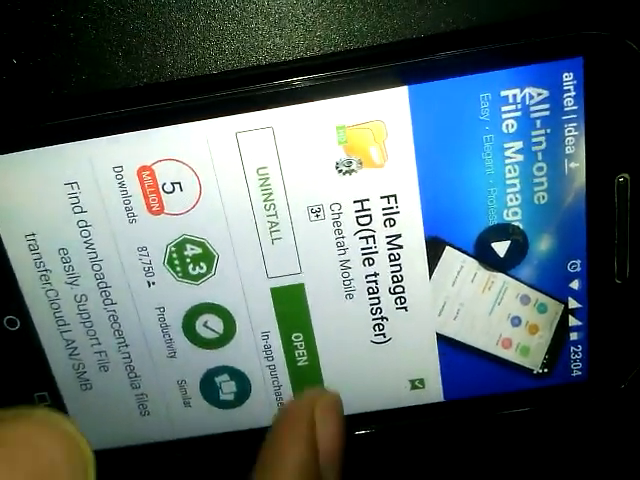
# - Launch the installed File Manager HD app from its Play Store listing
pyautogui.click(300, 336)
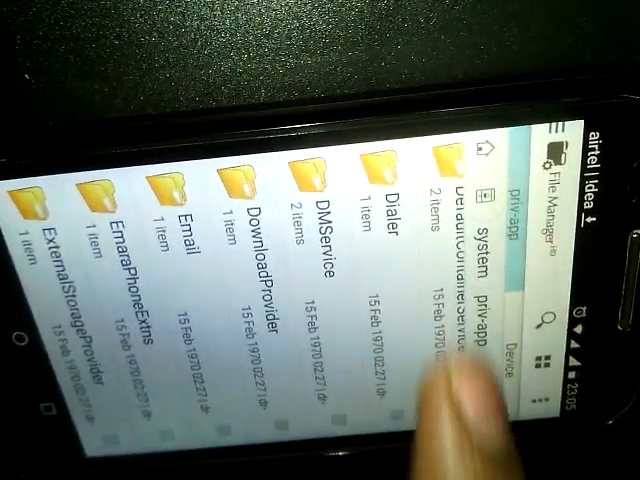
pyautogui.hscroll(-3)
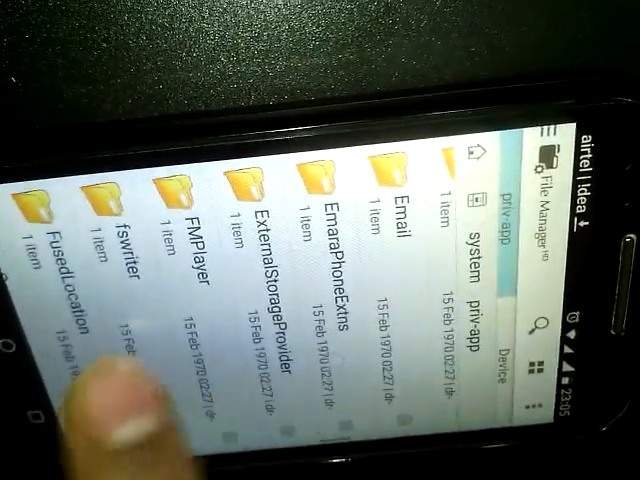